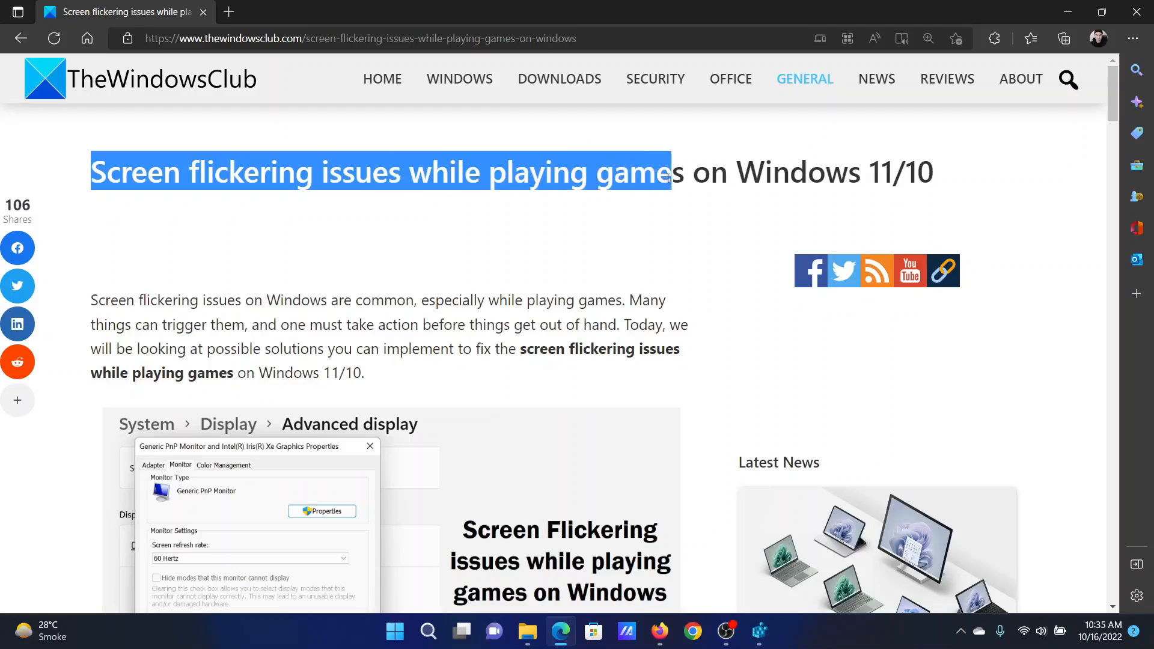
Scroll the TheWindowsClub article down to the fixes list and the Check for a Display Driver update section
{"action": "scroll", "scroll_direction": "down", "scroll_amount": 3}
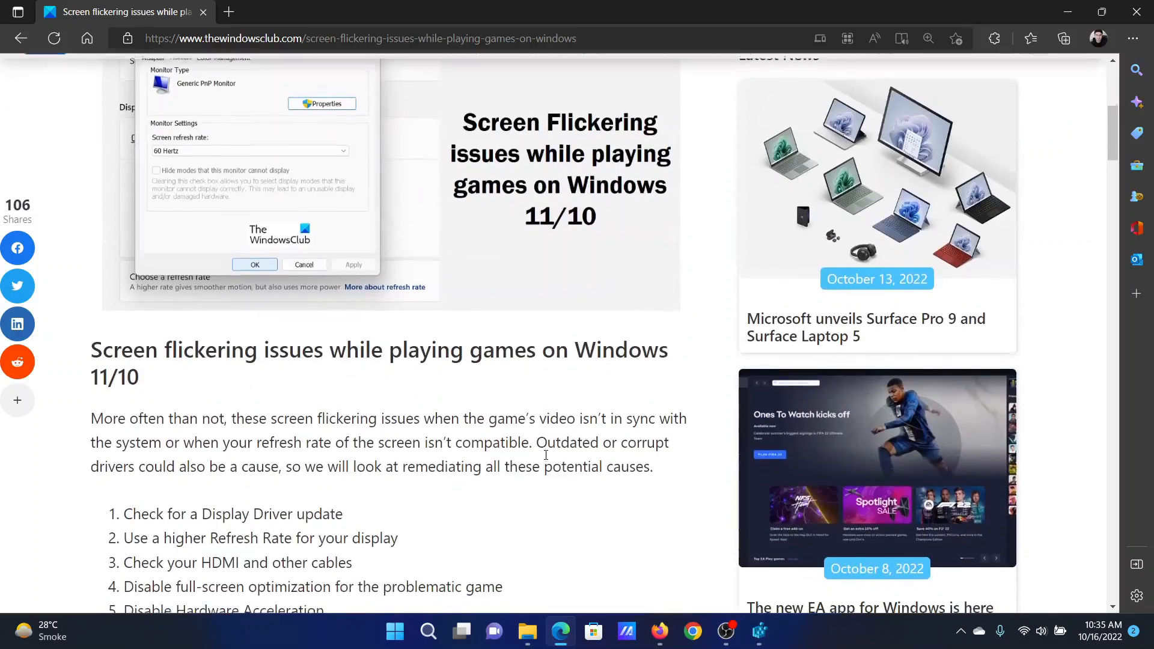
{"action": "scroll", "scroll_direction": "up", "scroll_amount": 3}
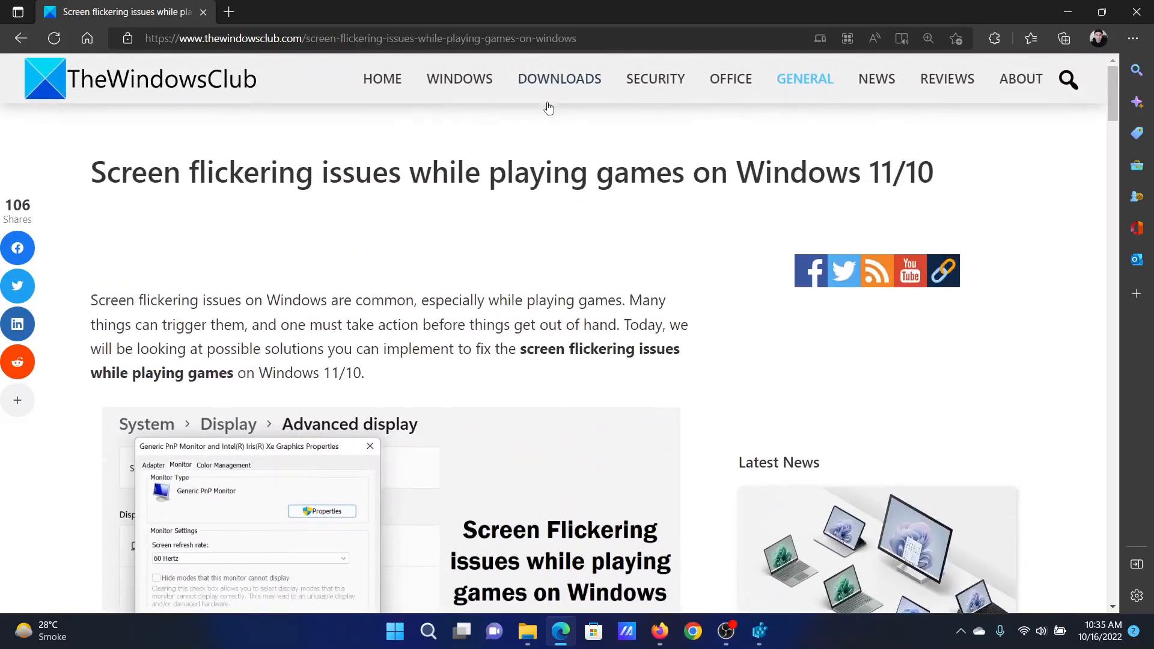
{"action": "scroll", "scroll_direction": "down", "scroll_amount": 3}
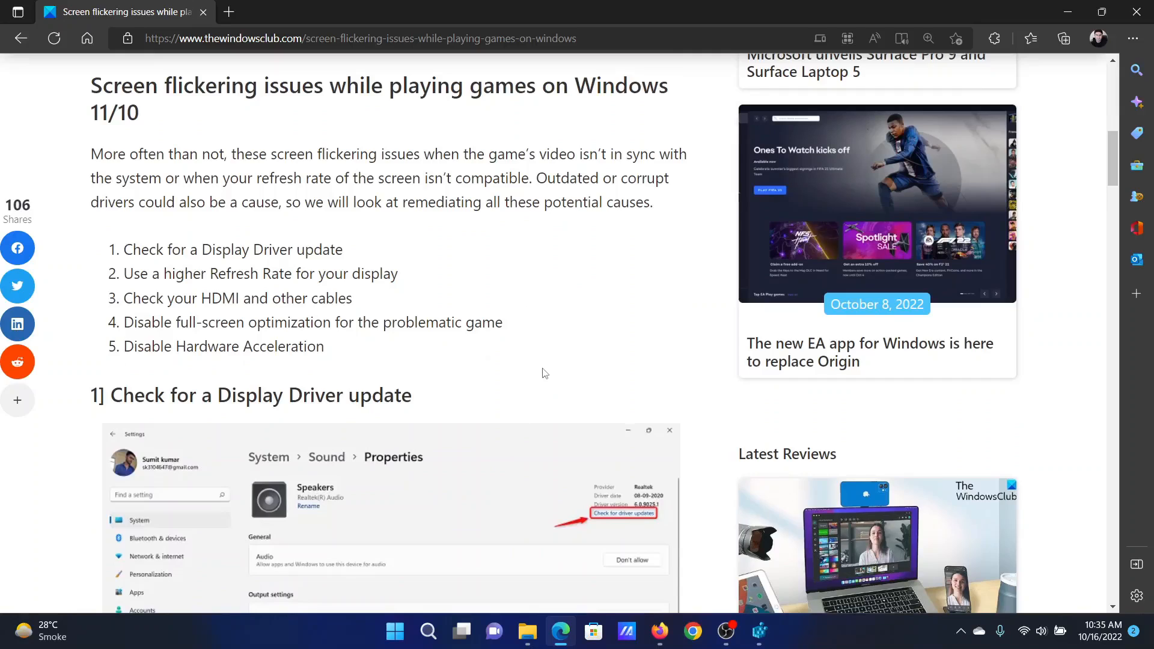
{"action": "scroll", "scroll_direction": "down", "scroll_amount": 3}
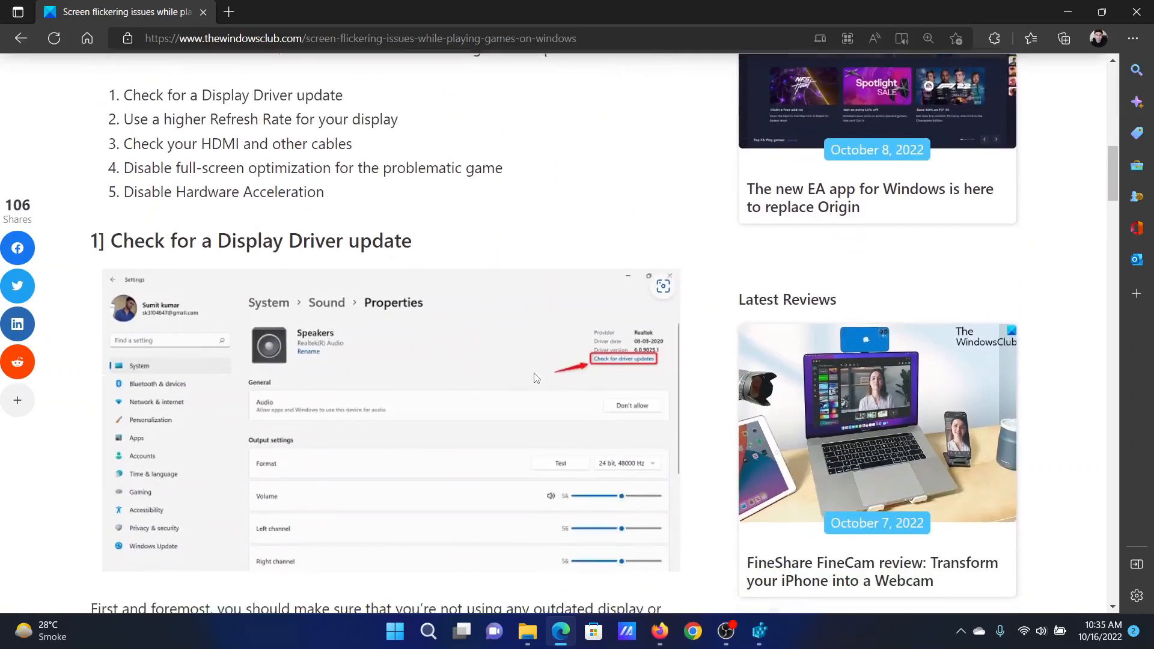
{"action": "scroll", "scroll_direction": "down", "scroll_amount": 3}
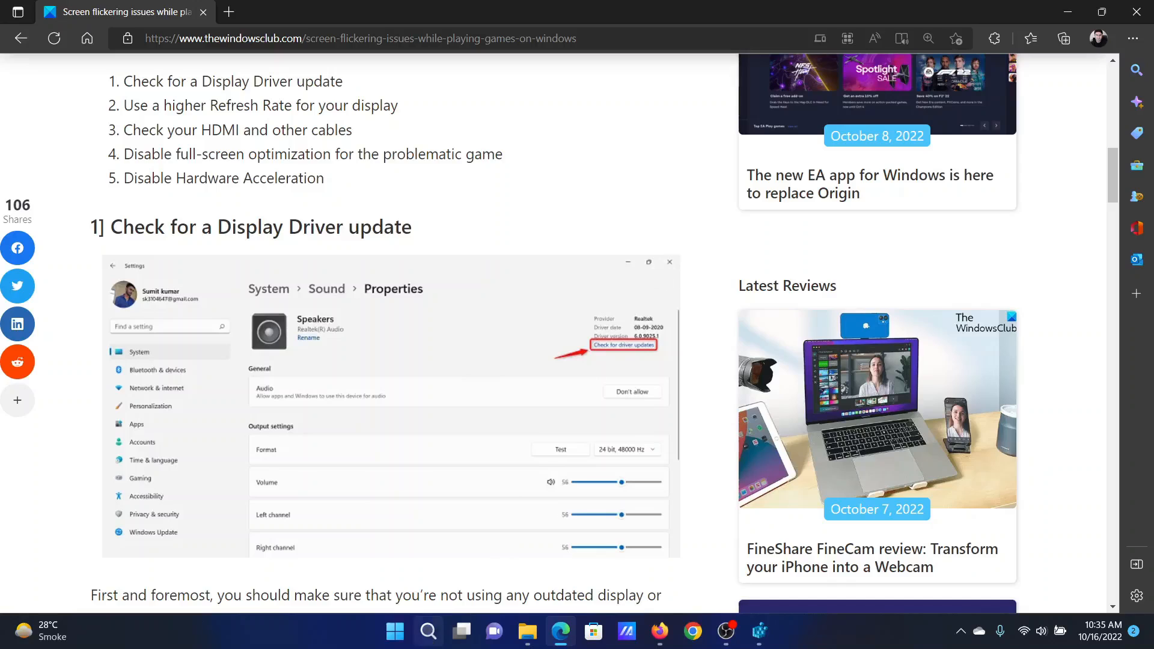
Check Windows Update status and Advanced options' Optional updates from the Start menu's Settings, then close it
{"action": "right_click", "coordinate": [394, 631]}
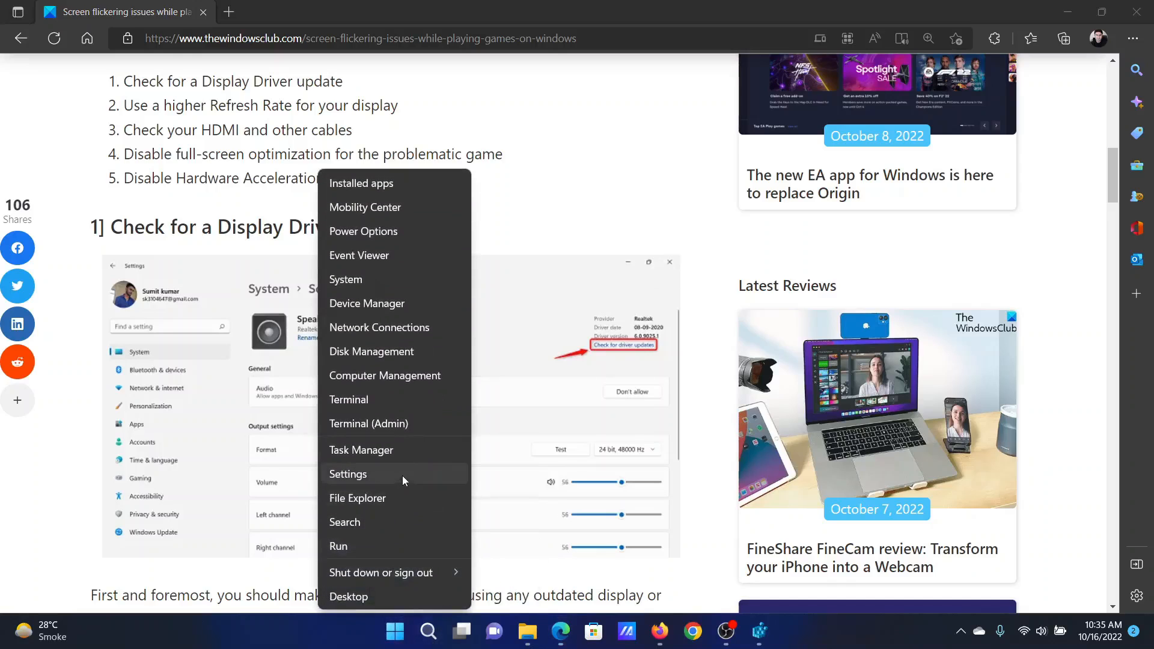
{"action": "left_click", "coordinate": [347, 473]}
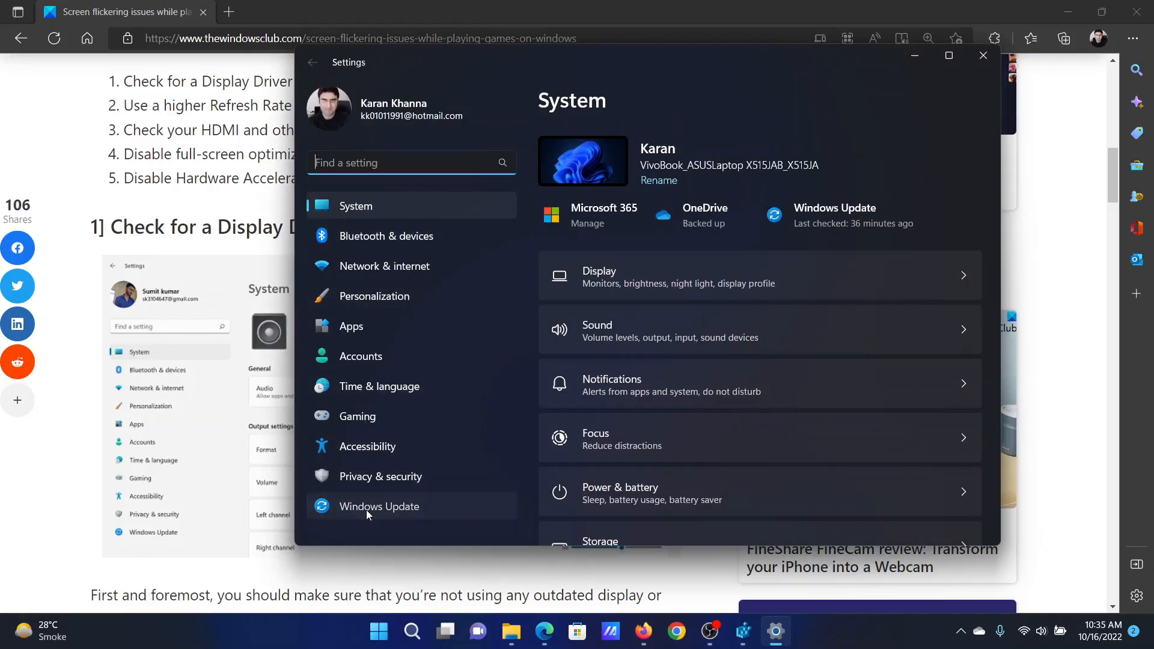
{"action": "left_click", "coordinate": [379, 506]}
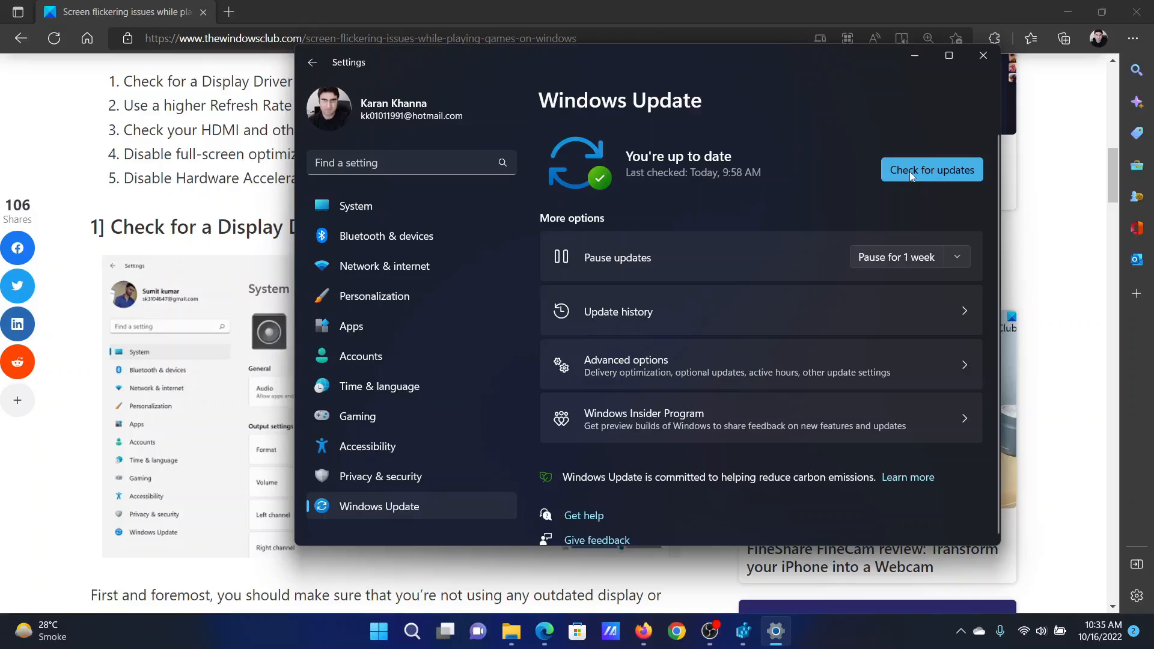
{"action": "mouse_move", "coordinate": [918, 195]}
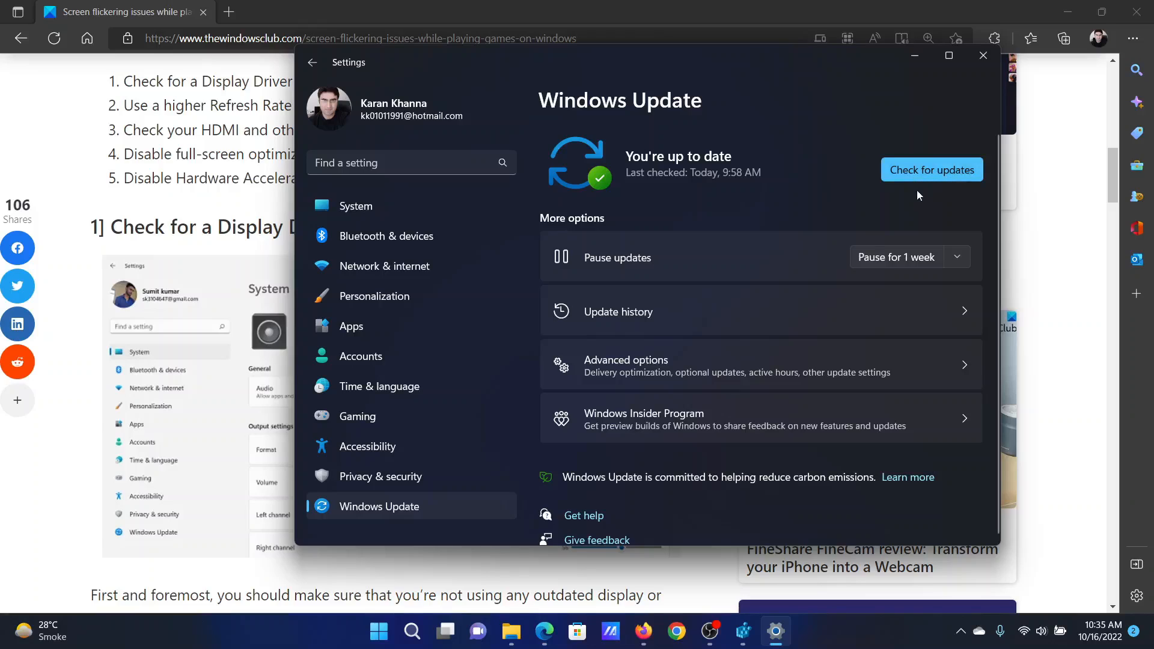
{"action": "mouse_move", "coordinate": [784, 372]}
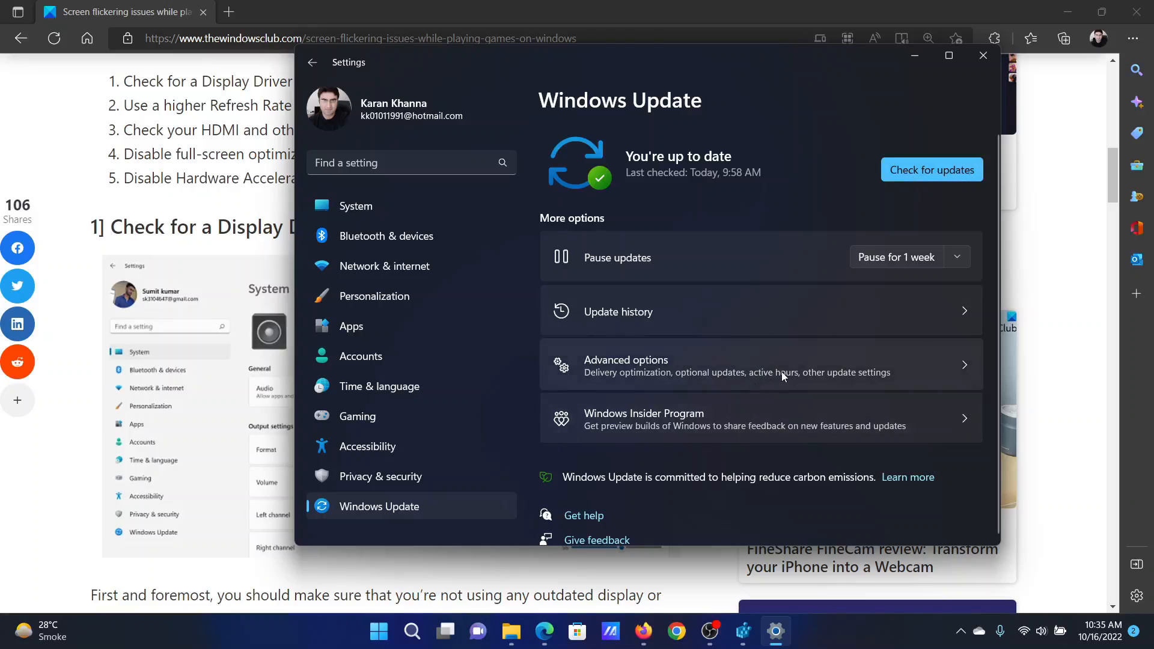
{"action": "left_click", "coordinate": [760, 364]}
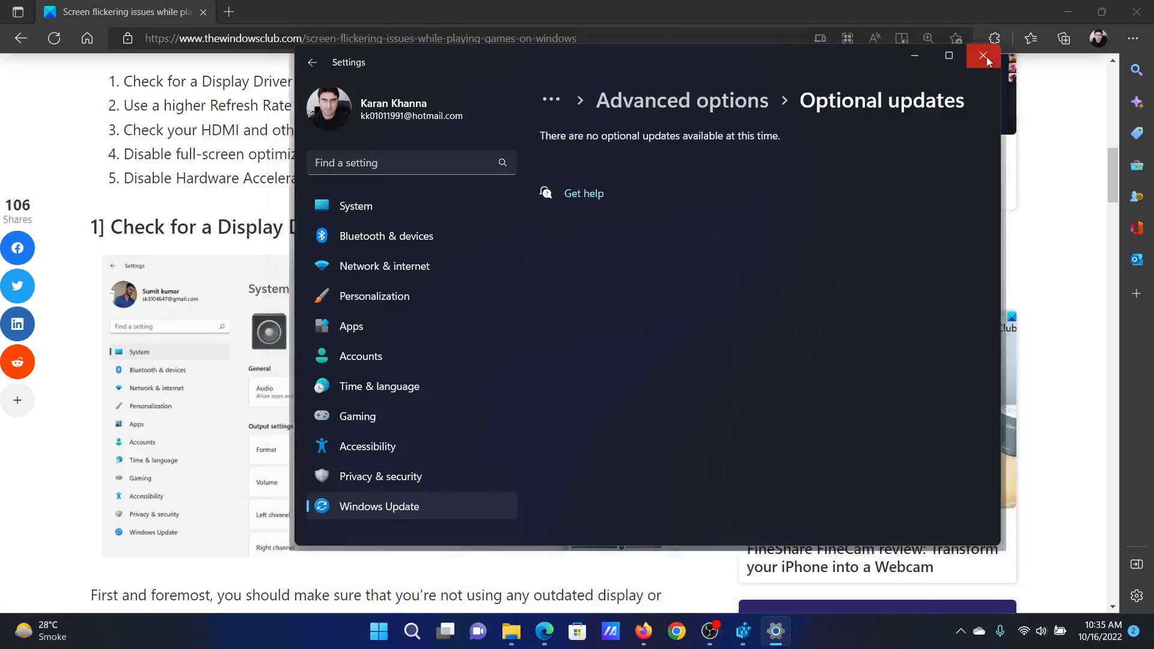
{"action": "left_click", "coordinate": [984, 56]}
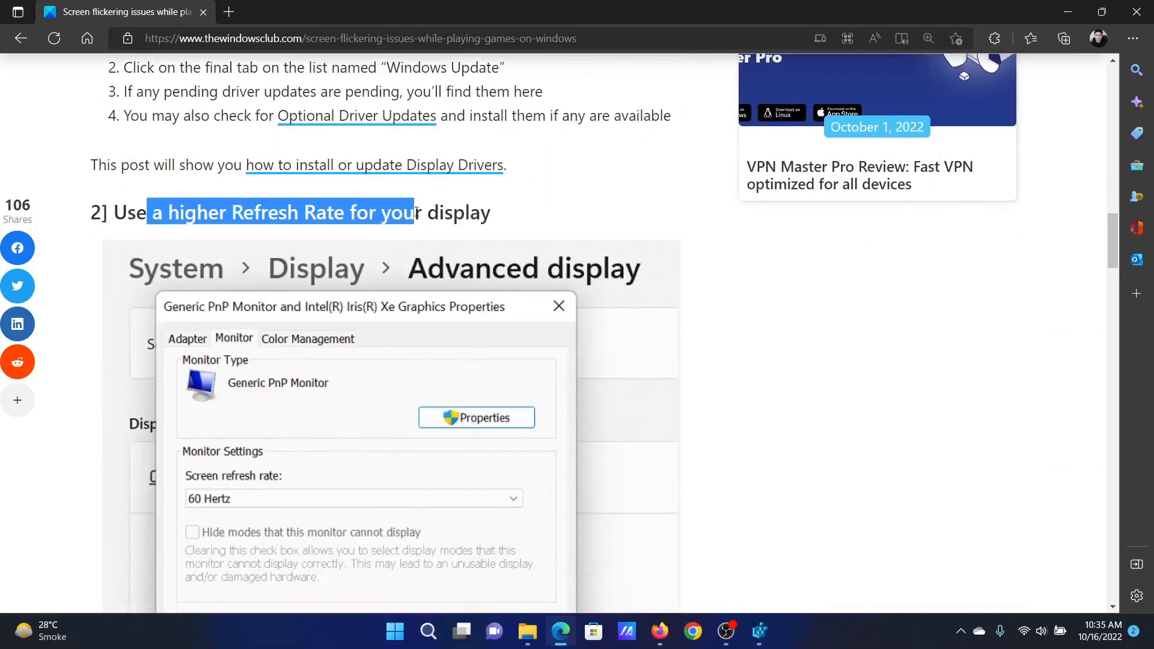
View the Advanced display page's refresh rate dropdown showing the internal display at 60.01 Hz
{"action": "right_click", "coordinate": [394, 631]}
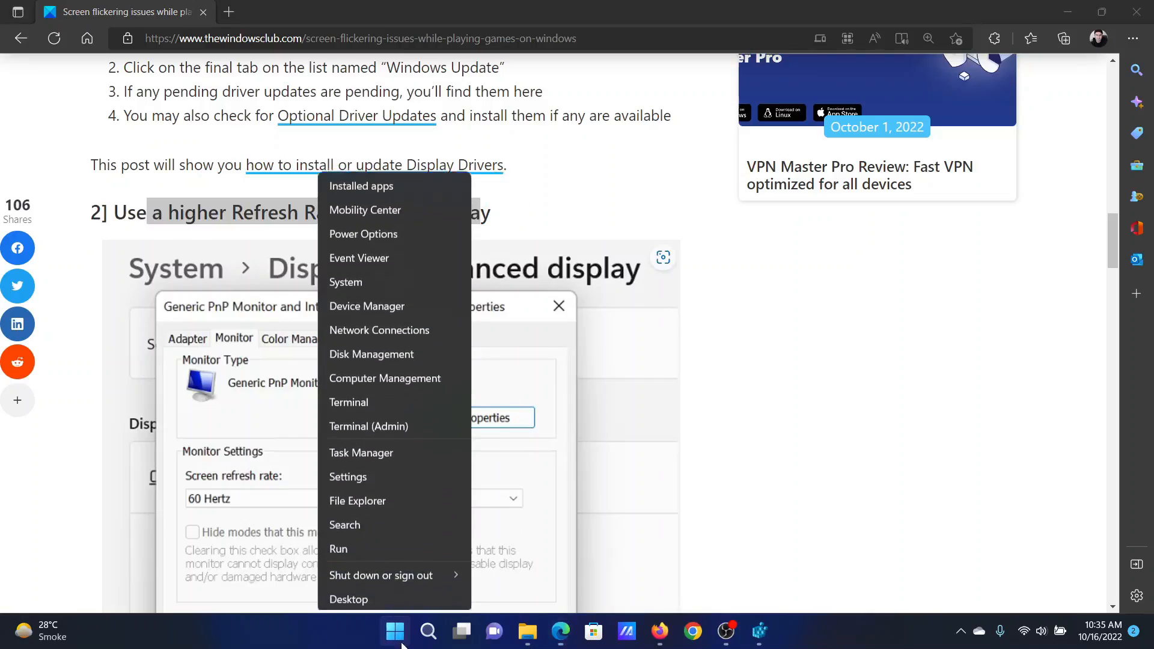
{"action": "left_click", "coordinate": [347, 477]}
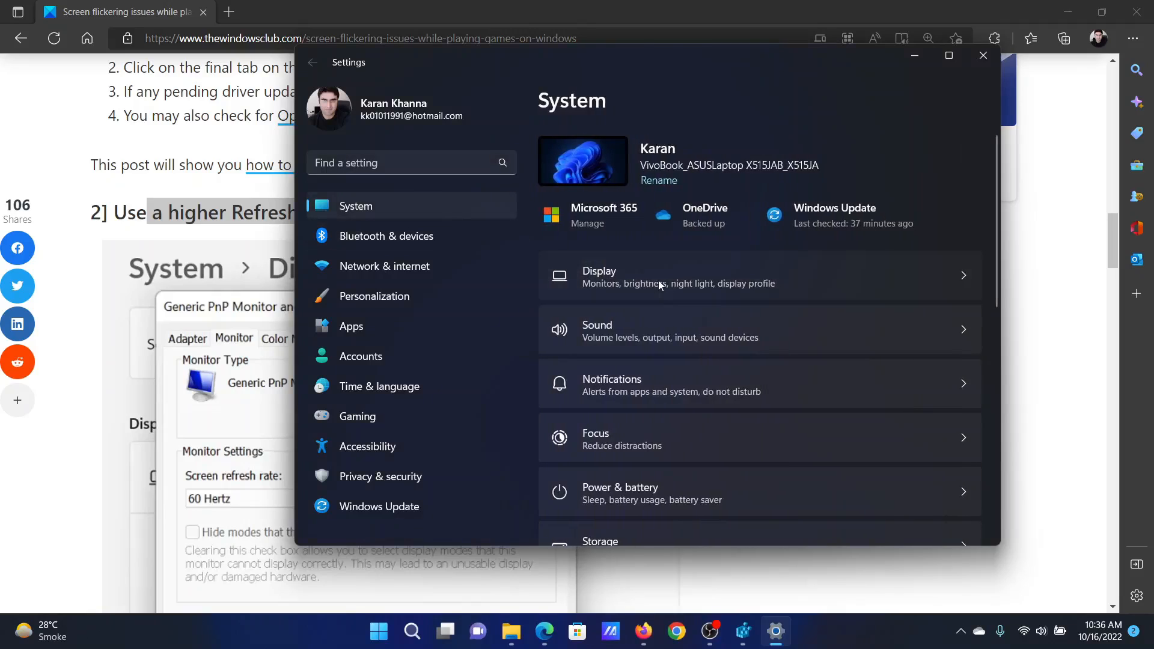
{"action": "left_click", "coordinate": [598, 277]}
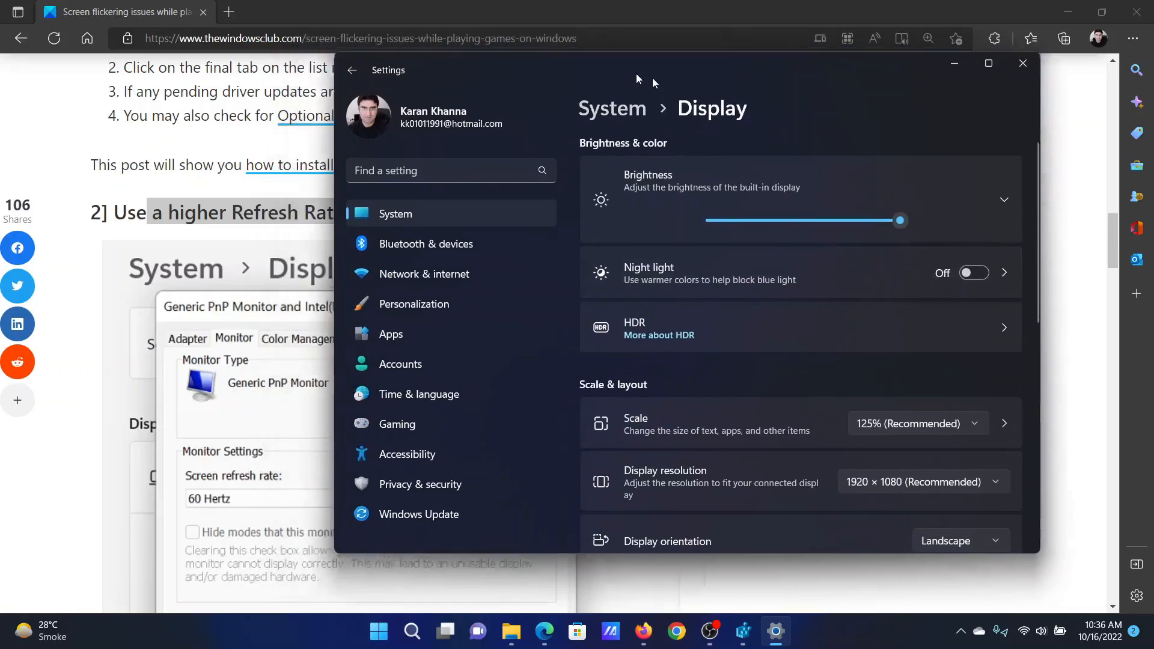
{"action": "scroll", "scroll_direction": "down", "scroll_amount": 3}
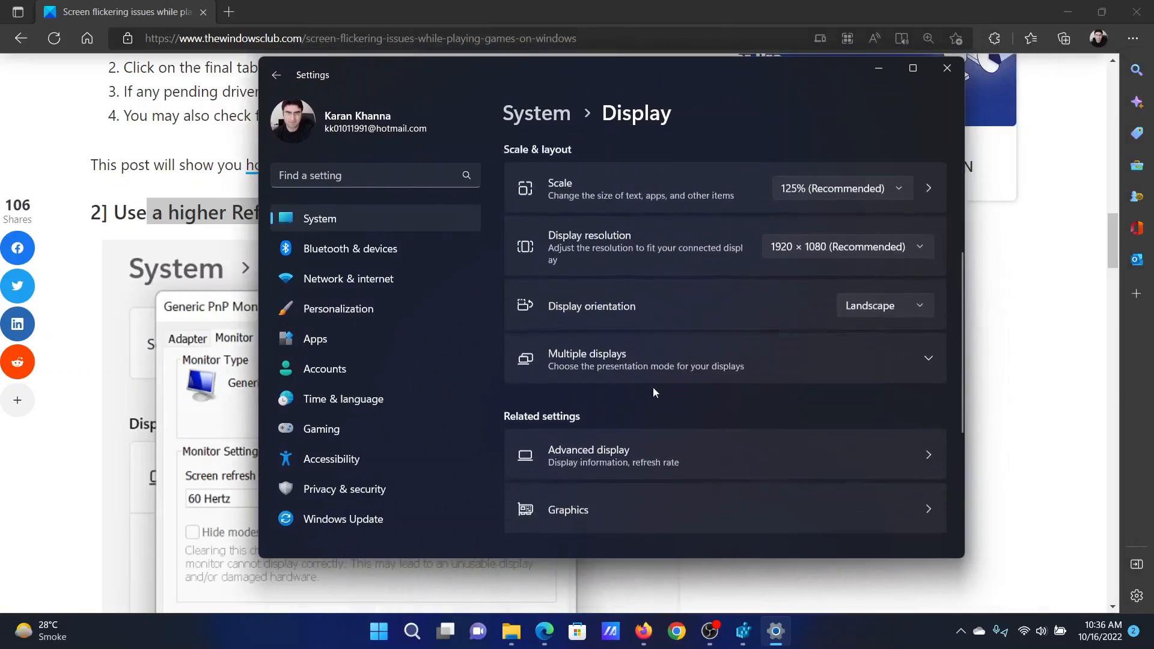
{"action": "left_click", "coordinate": [588, 454]}
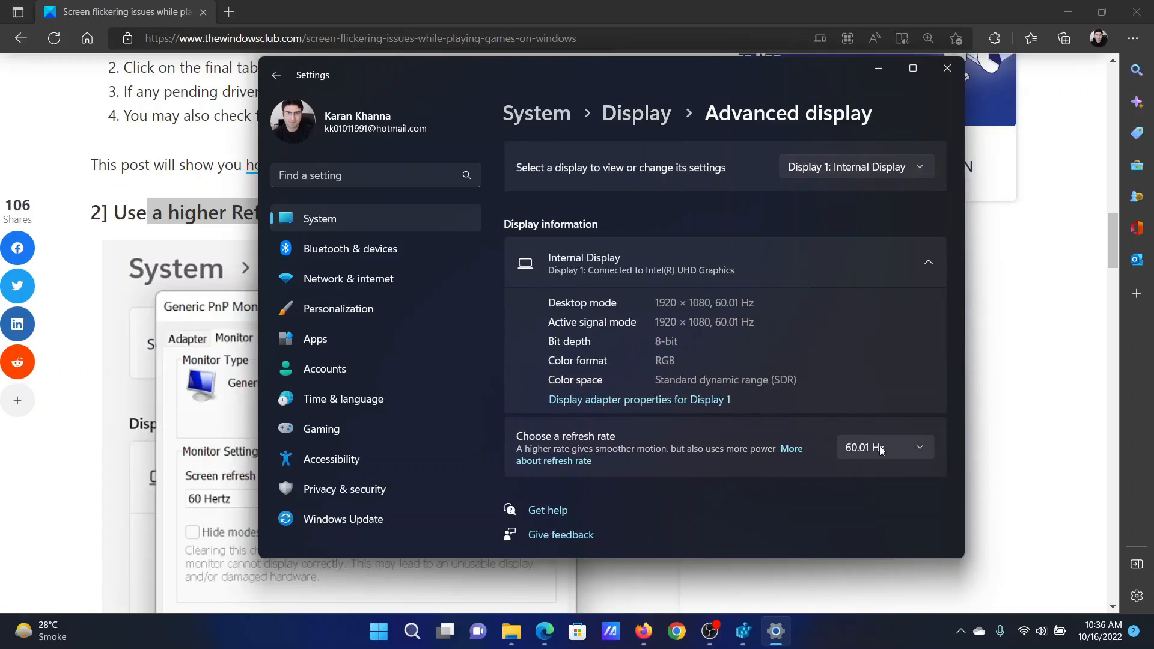
{"action": "left_click", "coordinate": [882, 447]}
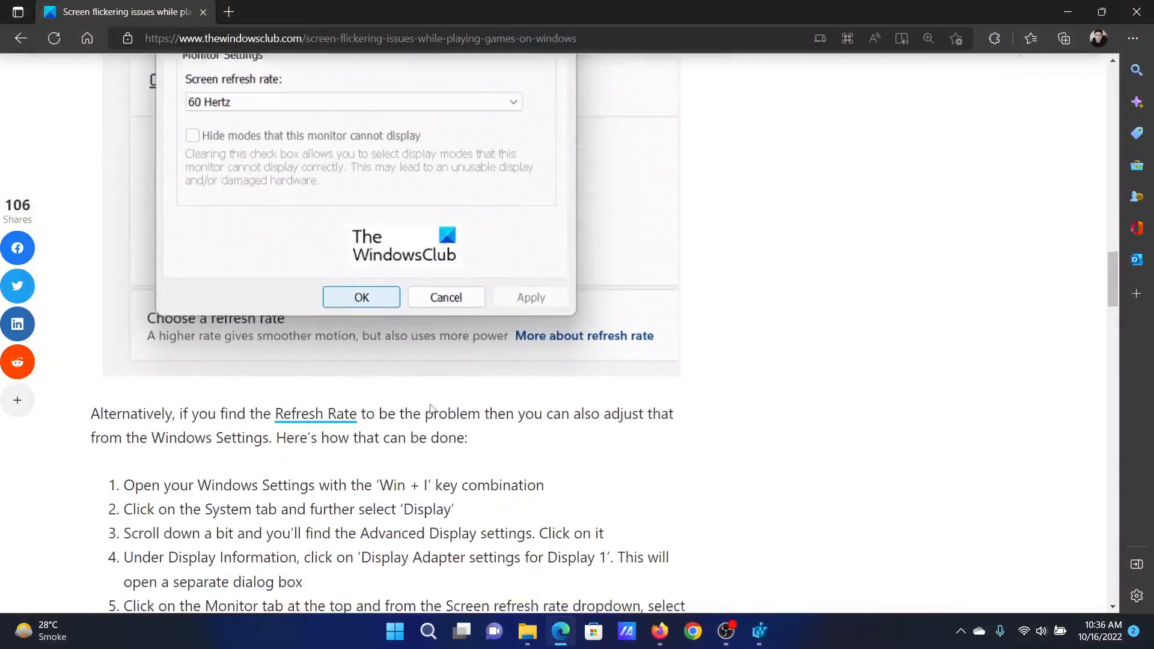
Scroll the article to section 5, Disable Hardware Acceleration
{"action": "scroll", "scroll_direction": "down", "scroll_amount": 3}
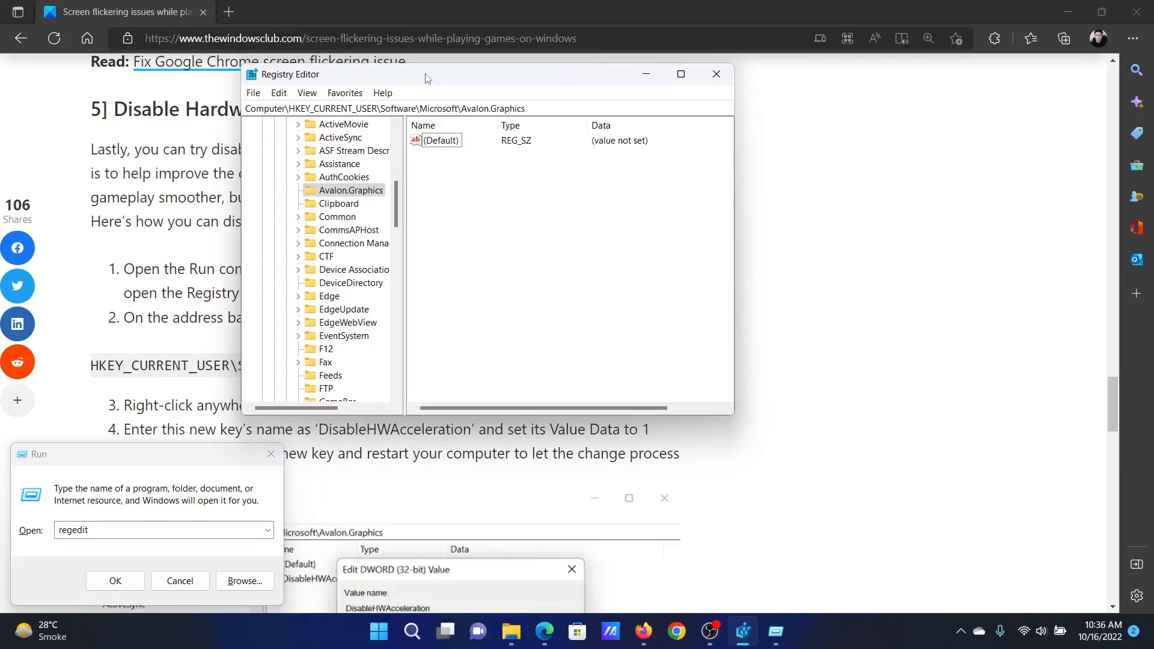
Create a new DWORD (32-bit) Value named DisableHWAcceleration in the Avalon.Graphics right pane
{"action": "left_click_drag", "start_coordinate": [427, 73], "coordinate": [426, 77]}
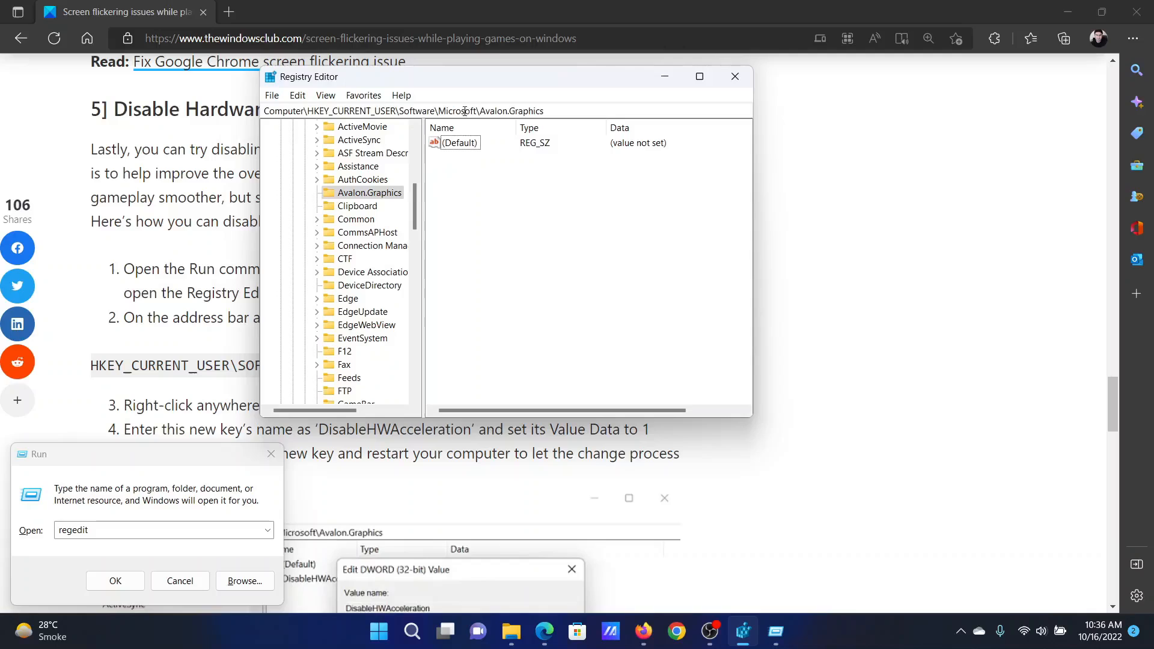
{"action": "mouse_move", "coordinate": [506, 139]}
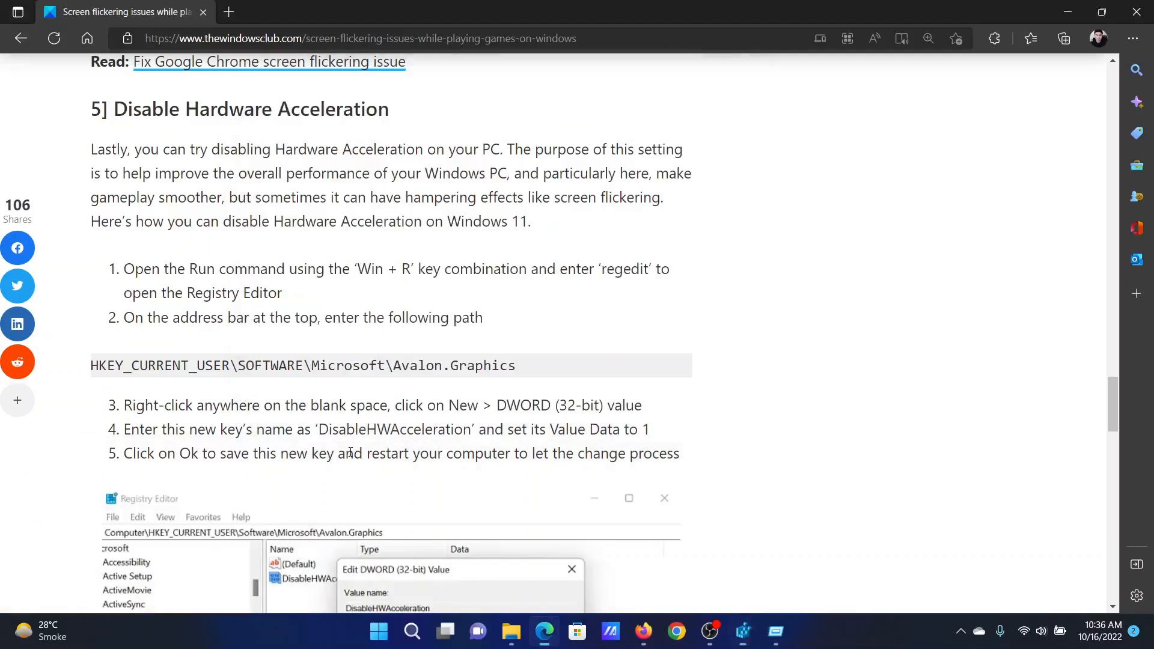
{"action": "right_click", "coordinate": [393, 429]}
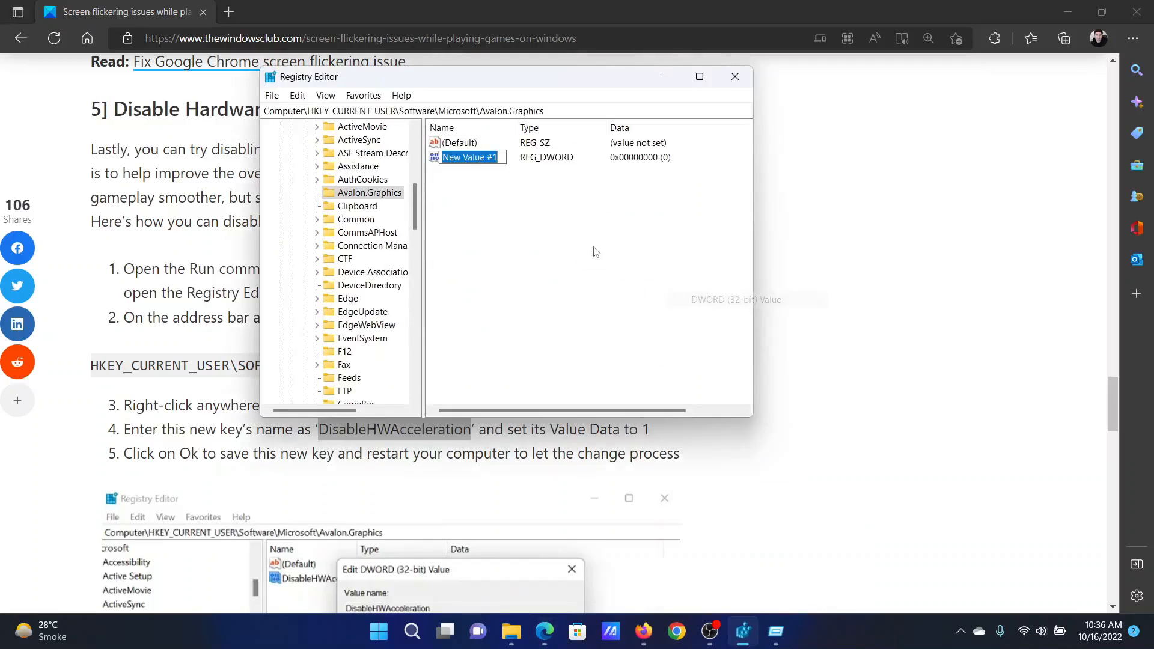
{"action": "type", "text": "DisableHWAcceleration"}
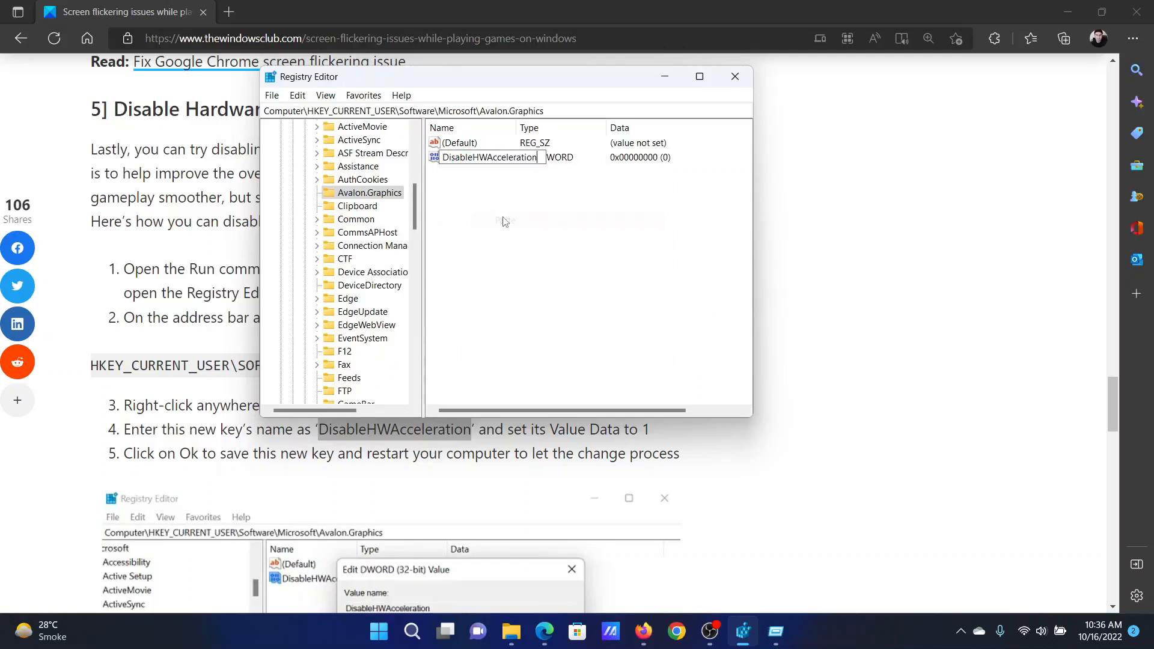
Set DisableHWAcceleration's value data to 1 and confirm
{"action": "double_click", "coordinate": [488, 156]}
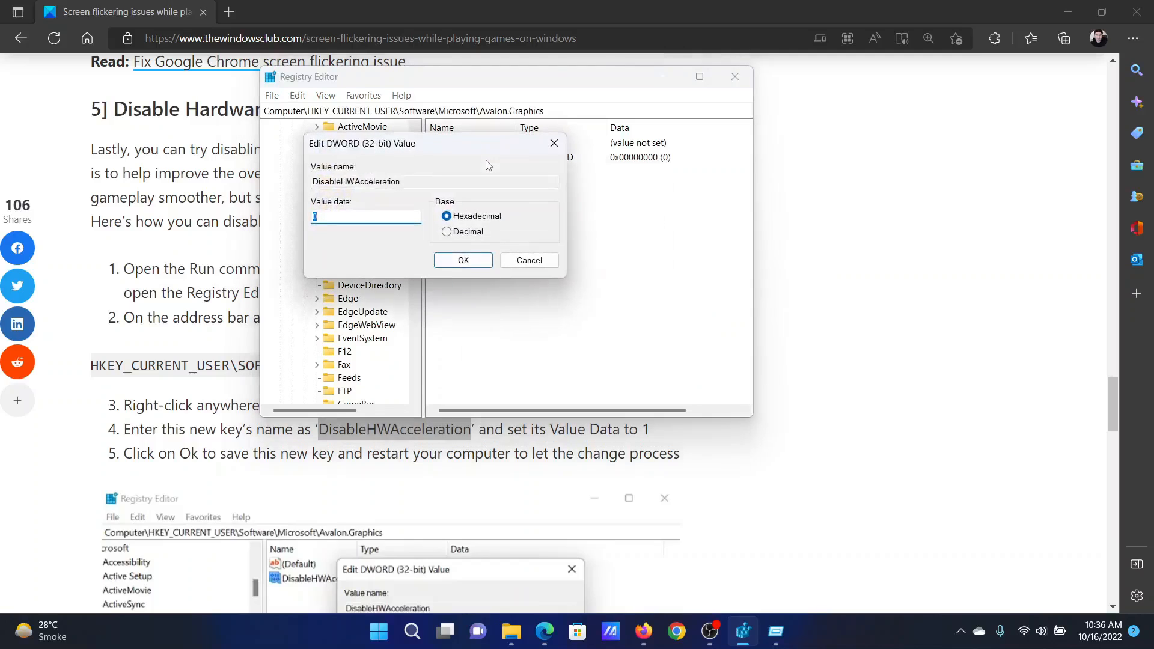
{"action": "type", "text": "1"}
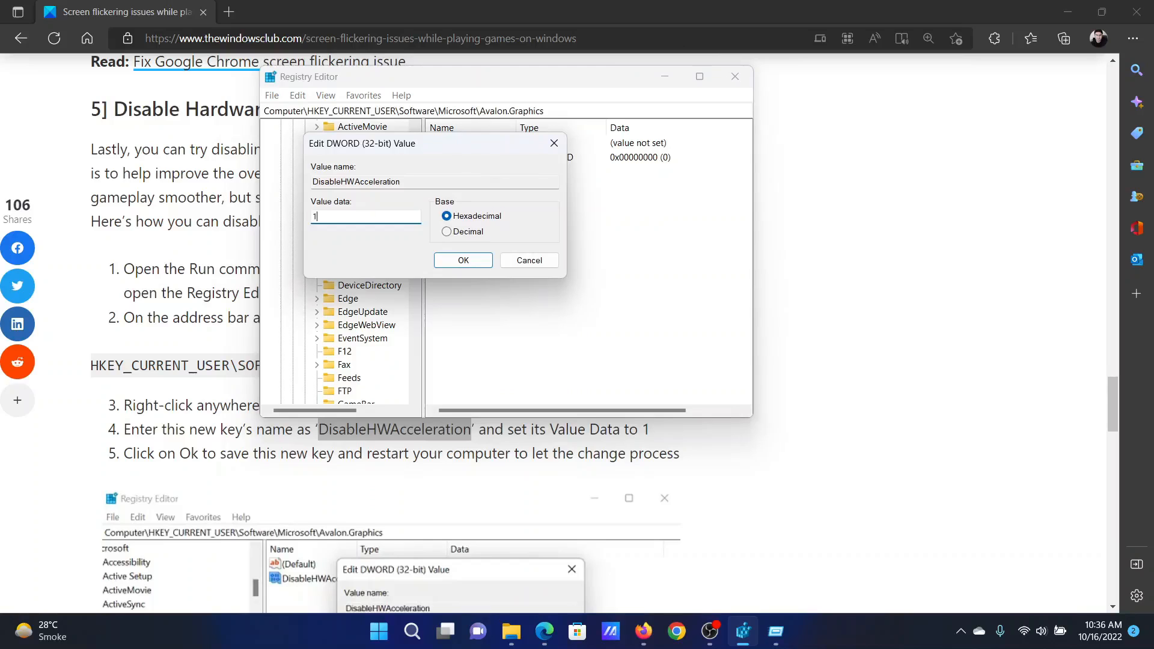
{"action": "left_click", "coordinate": [462, 259]}
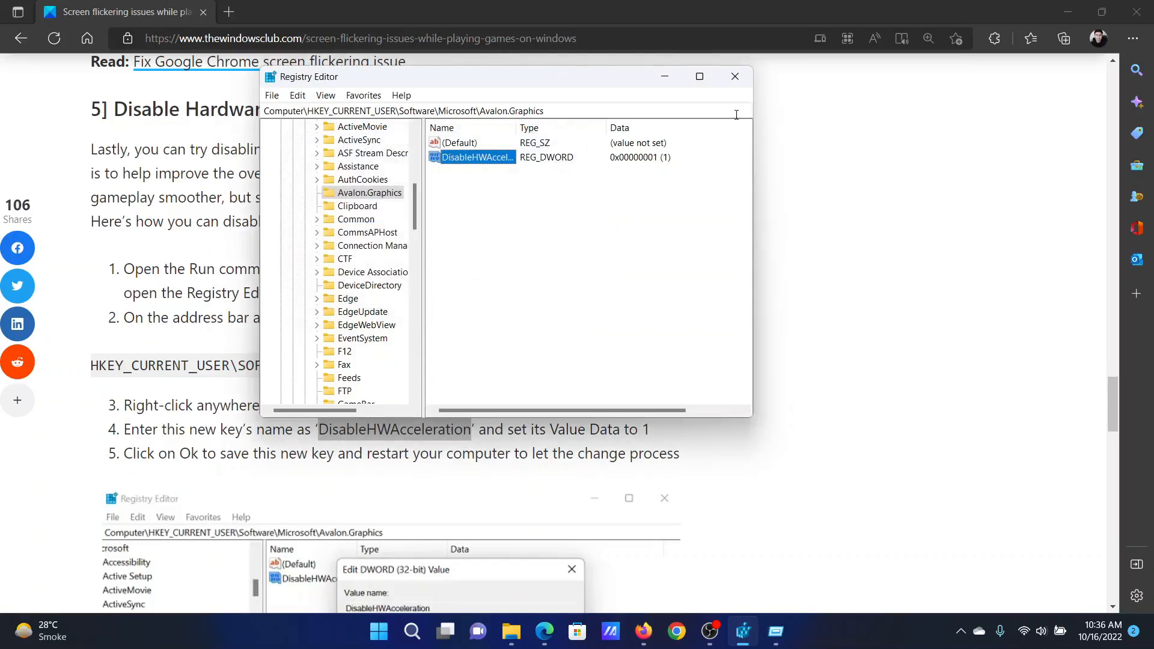